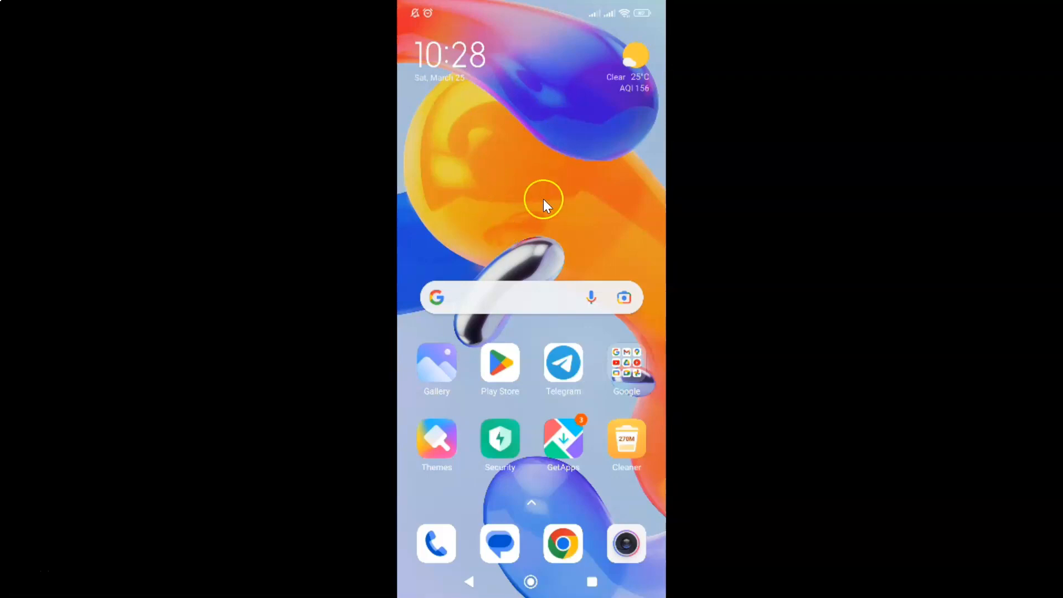
mouse_move(536, 227)
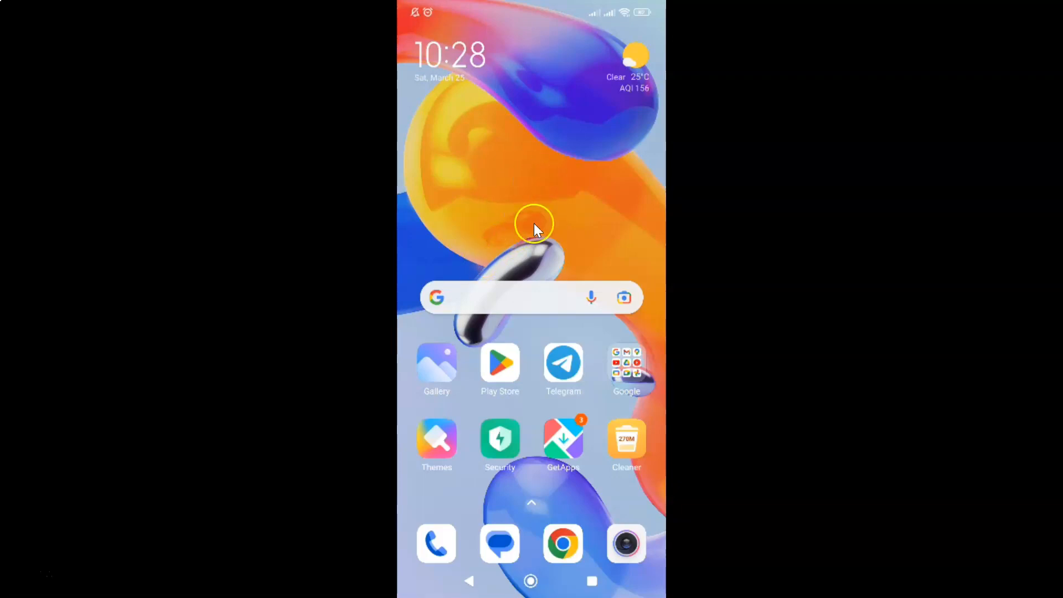
mouse_move(478, 263)
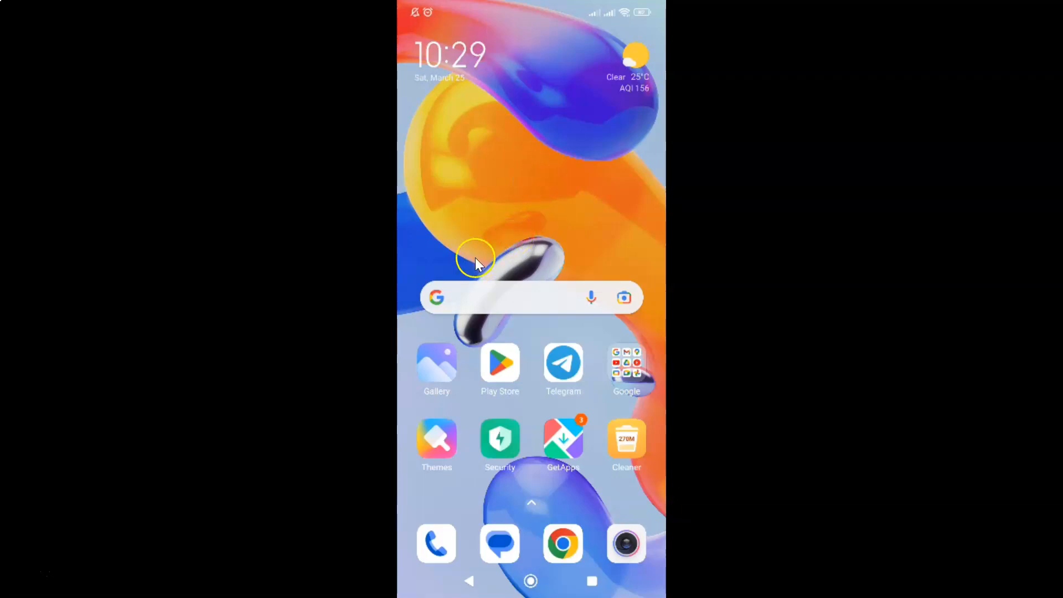
mouse_move(556, 242)
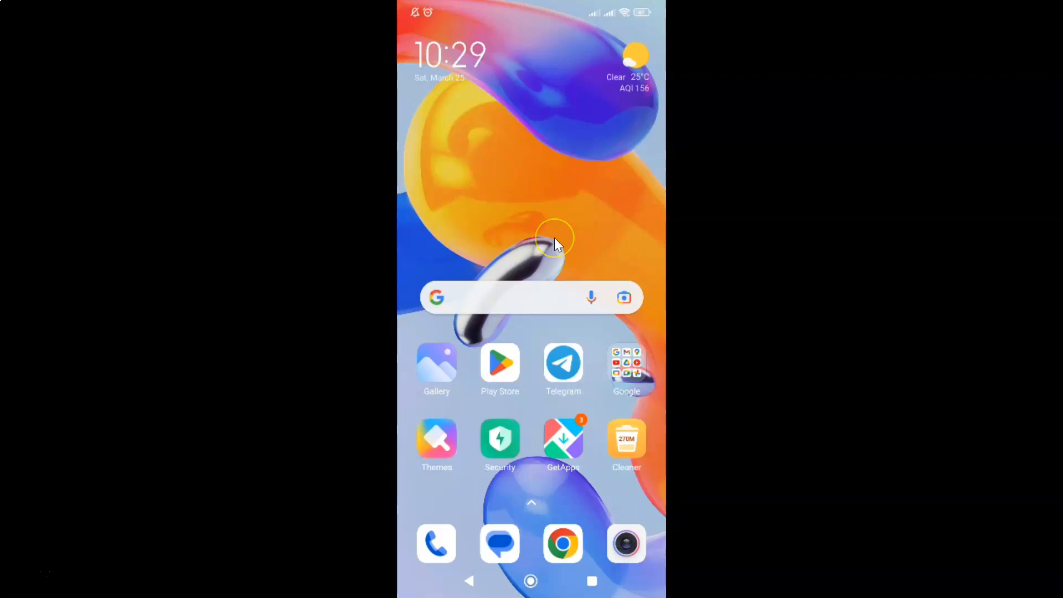
mouse_move(554, 351)
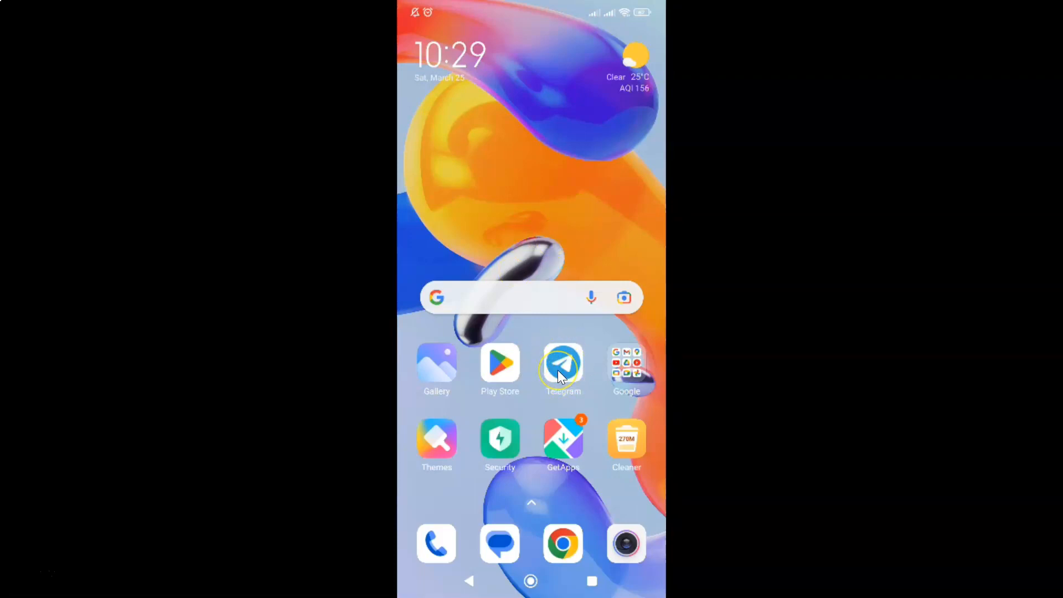
Launch Telegram and reach its Settings page from the side menu
left_click(562, 367)
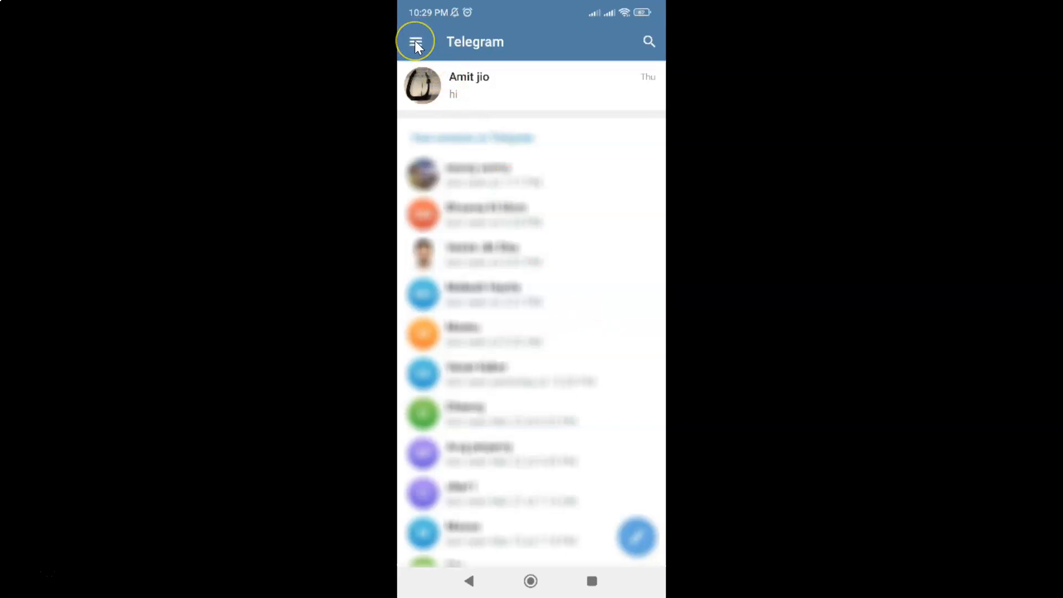
left_click(415, 40)
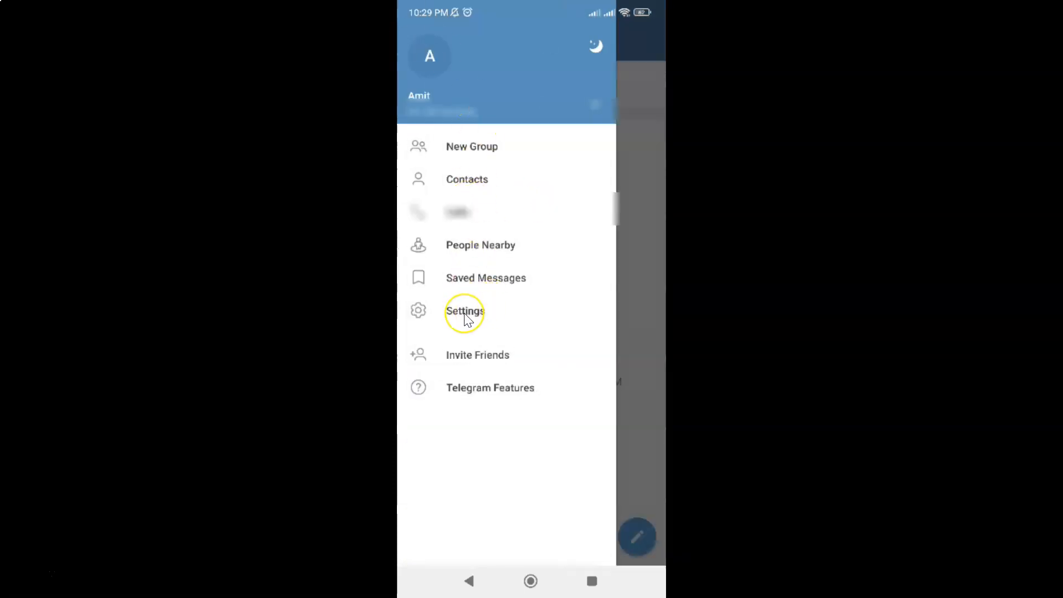
left_click(465, 310)
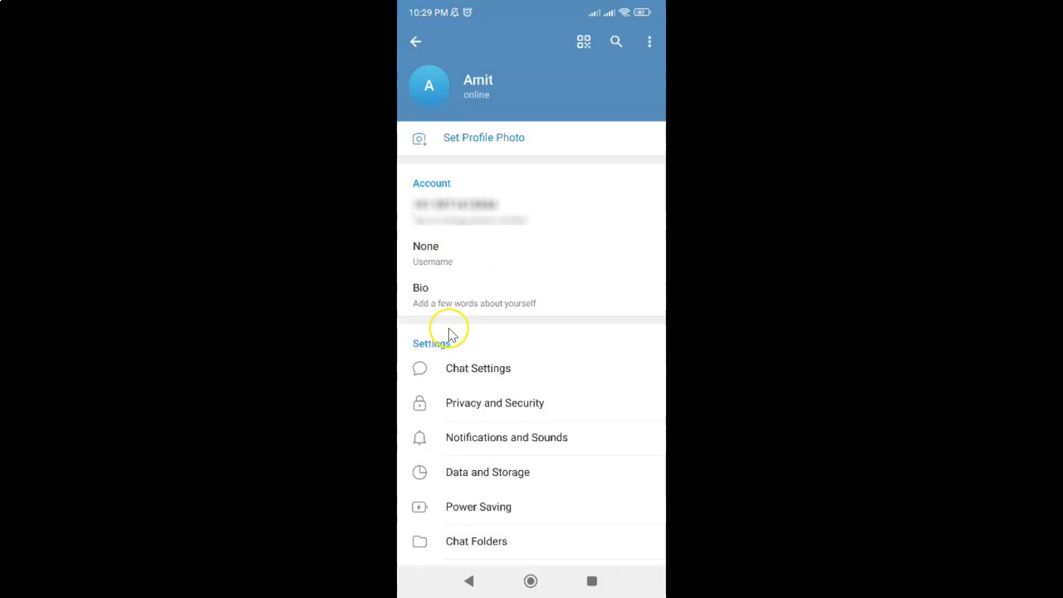
mouse_move(479, 472)
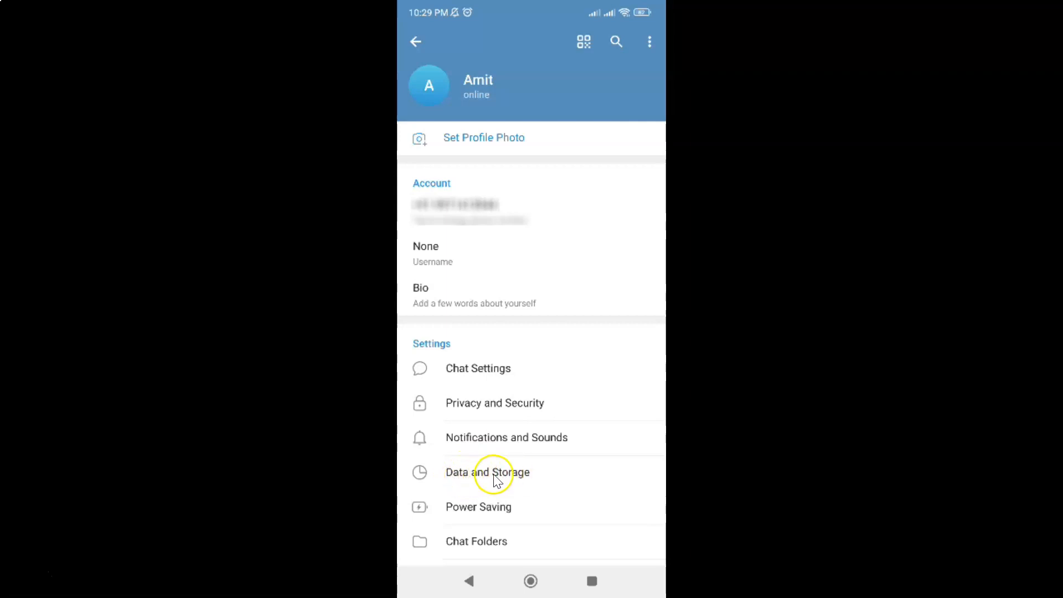
Go into Data and Storage and scroll down to the Streaming section
left_click(488, 472)
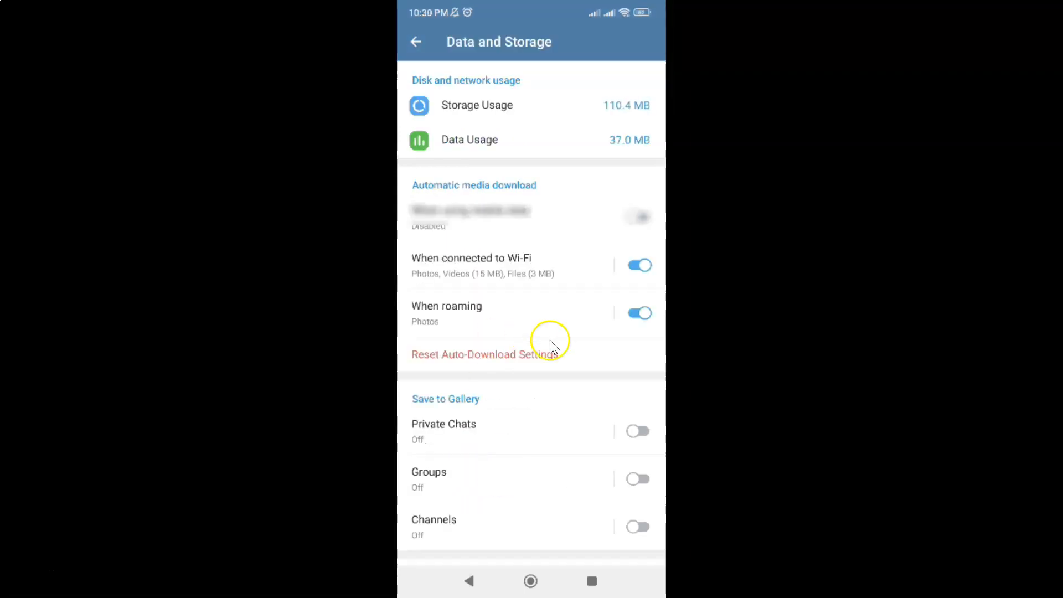
scroll("down", 3)
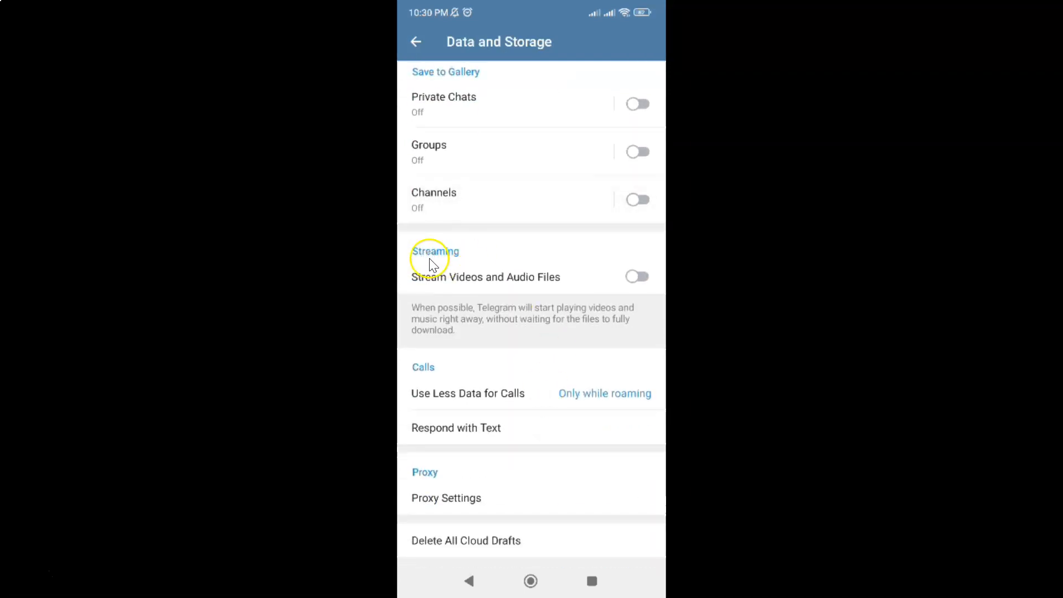
mouse_move(556, 288)
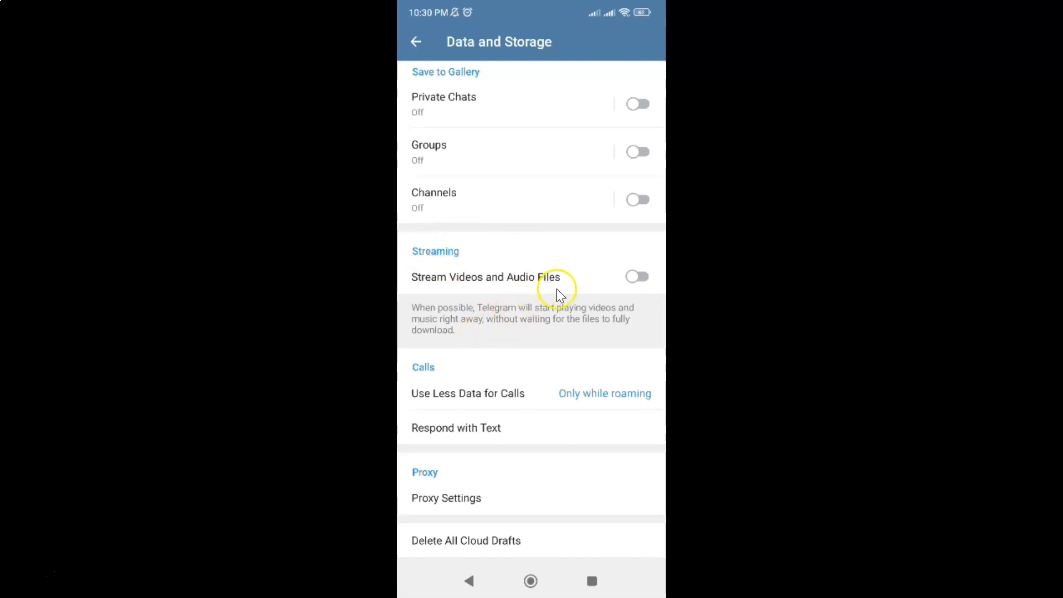
mouse_move(425, 283)
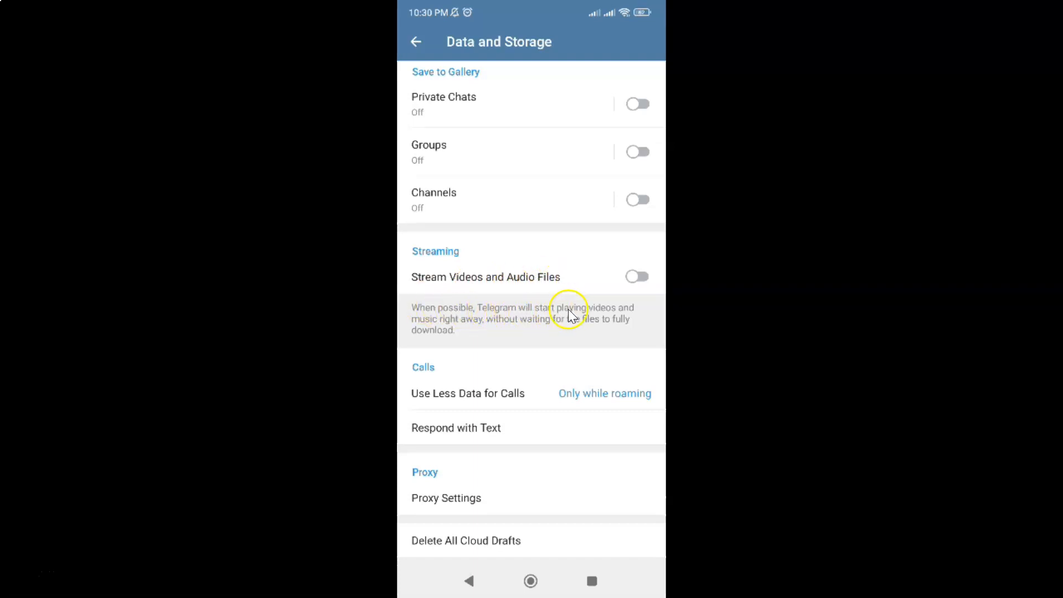
mouse_move(451, 329)
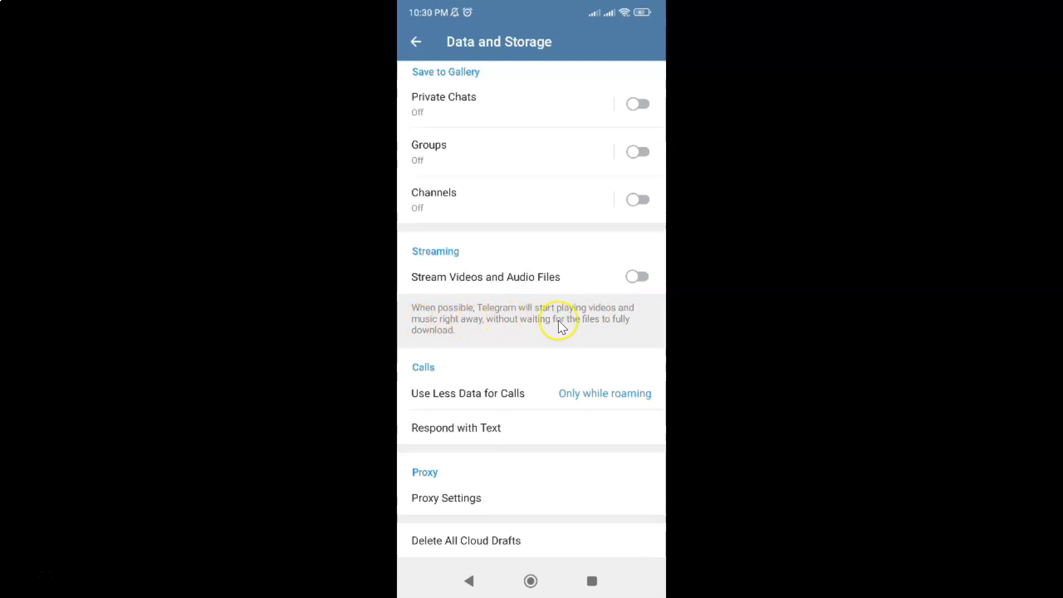
mouse_move(422, 341)
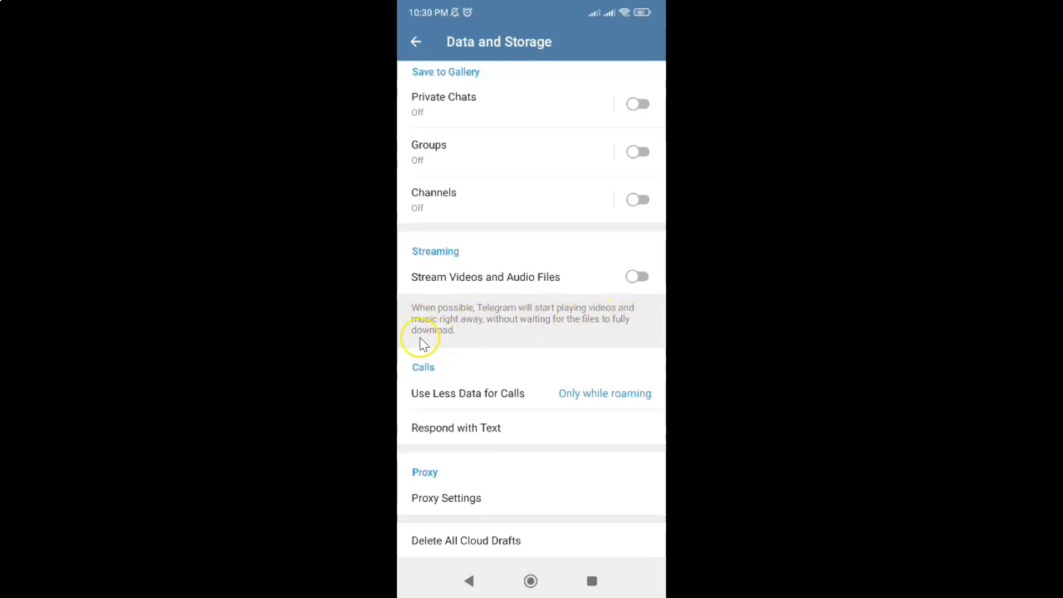
mouse_move(487, 281)
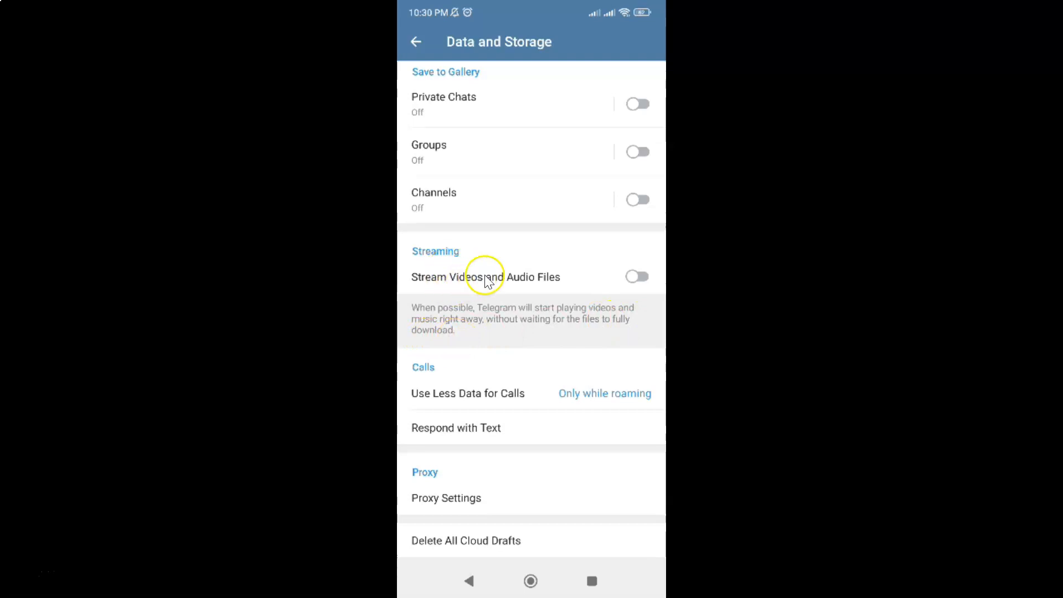
mouse_move(648, 277)
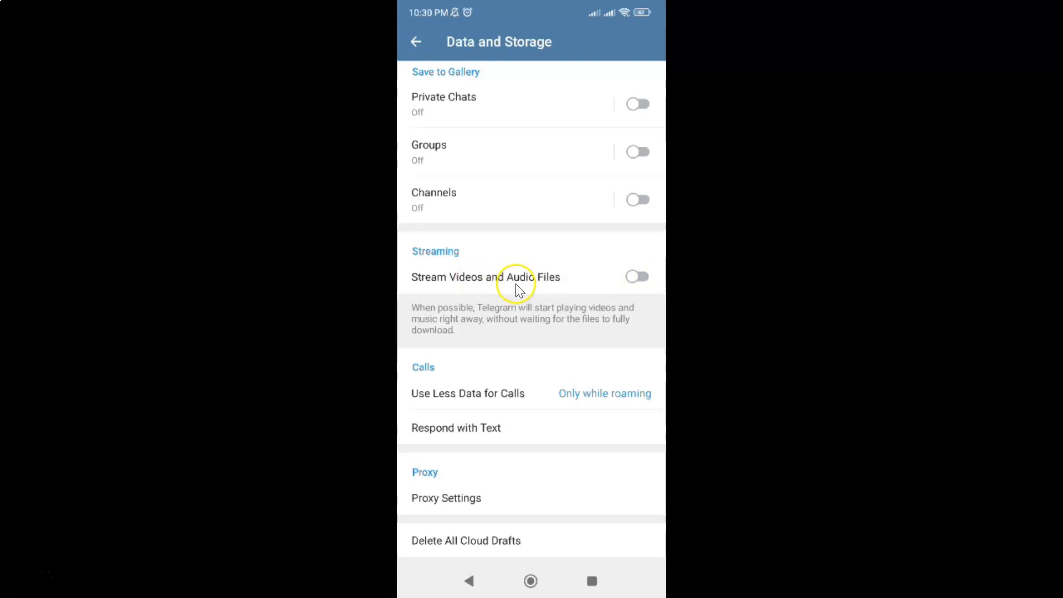
mouse_move(498, 285)
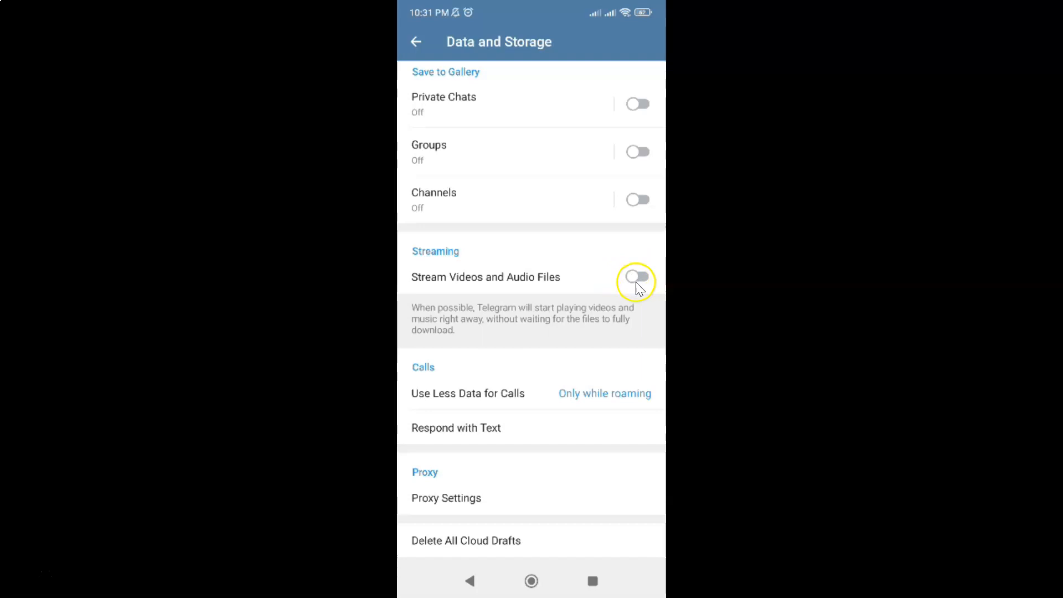
mouse_move(648, 280)
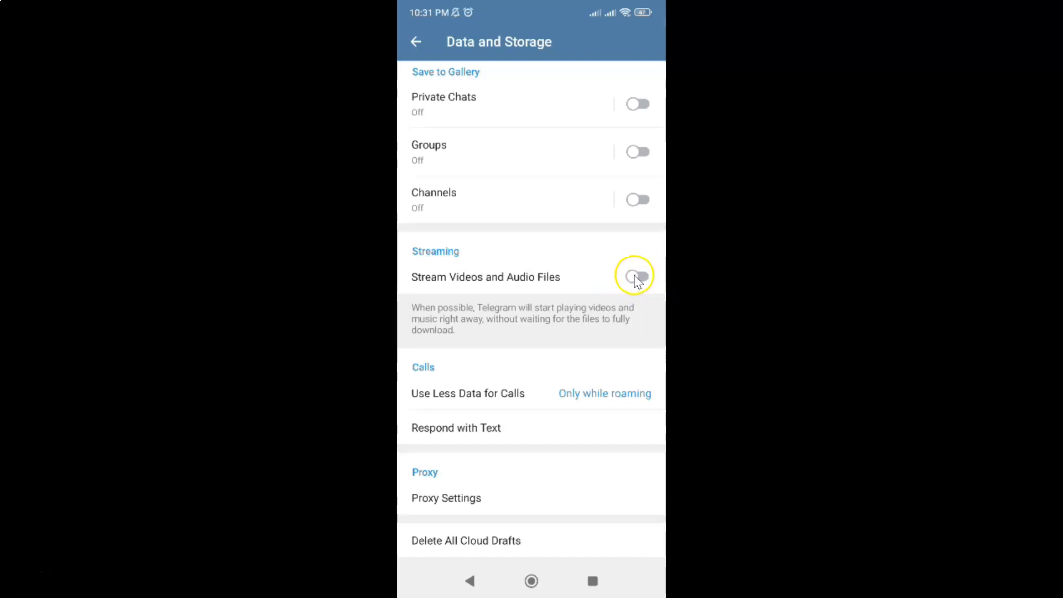
Switch on Stream Videos and Audio Files, then return to the chat list
left_click(635, 276)
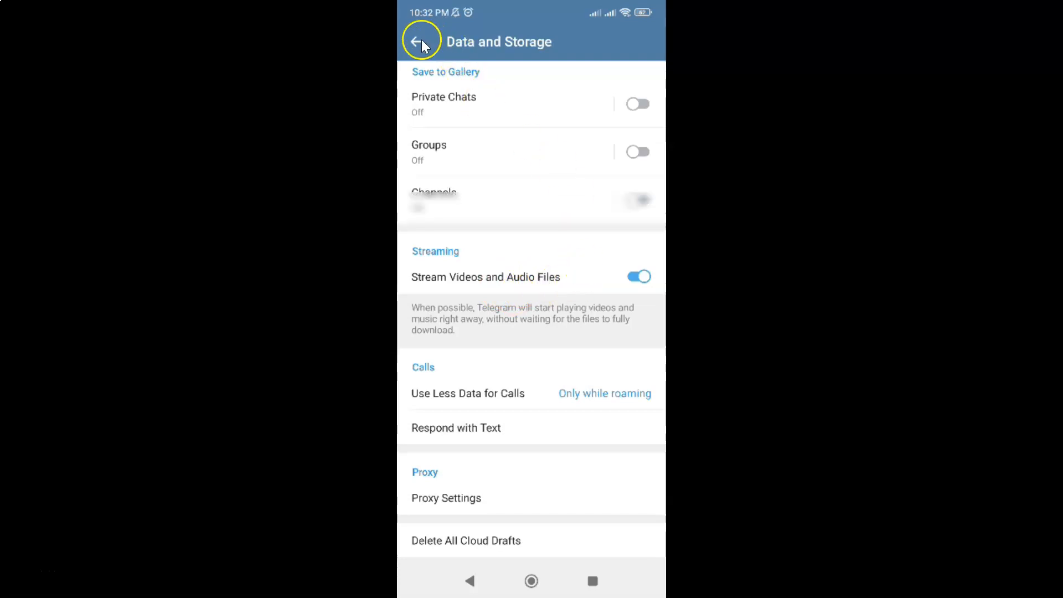
left_click(420, 41)
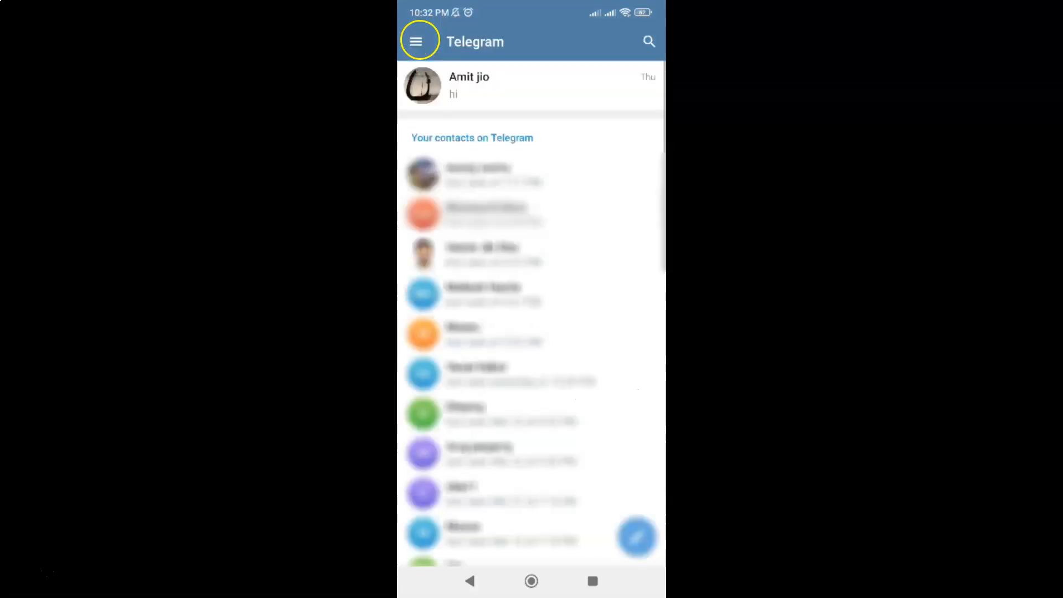